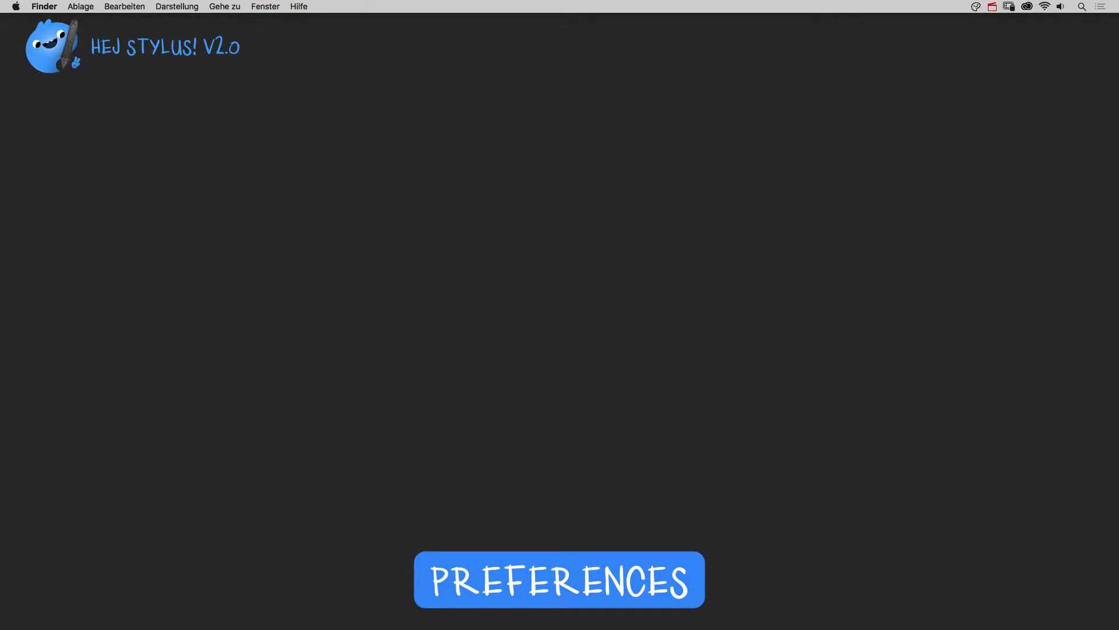
# - Bring up the Hej Stylus! preferences window from the menu bar item
pyautogui.click(559, 579)
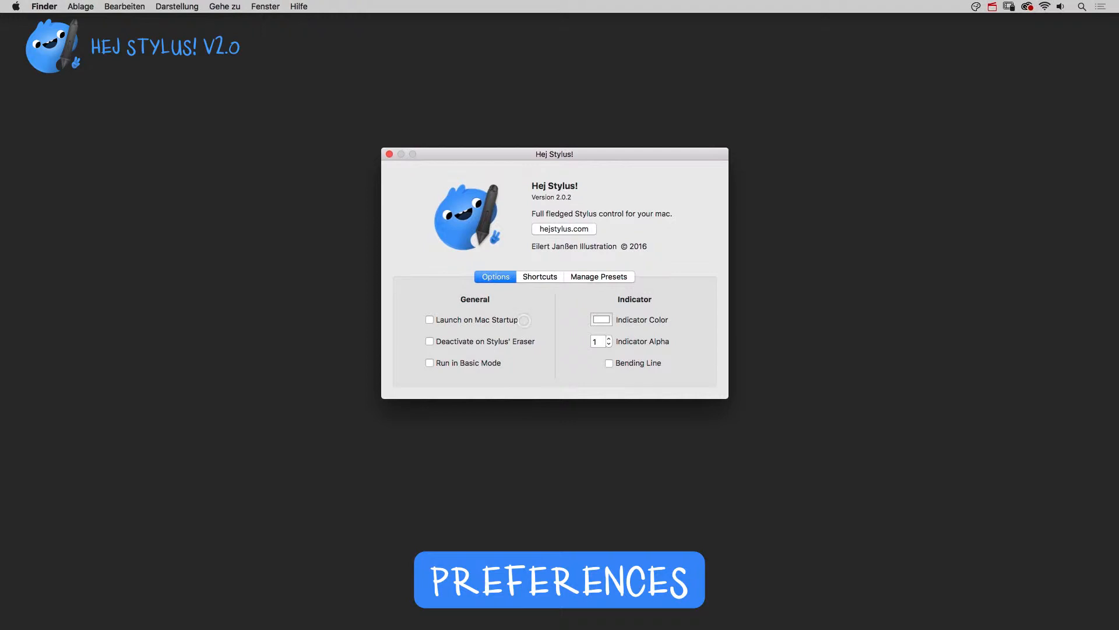
# - Enable Launch on Mac Startup and Deactivate on Stylus' Eraser, then bring up the indicator colour chooser
pyautogui.click(429, 319)
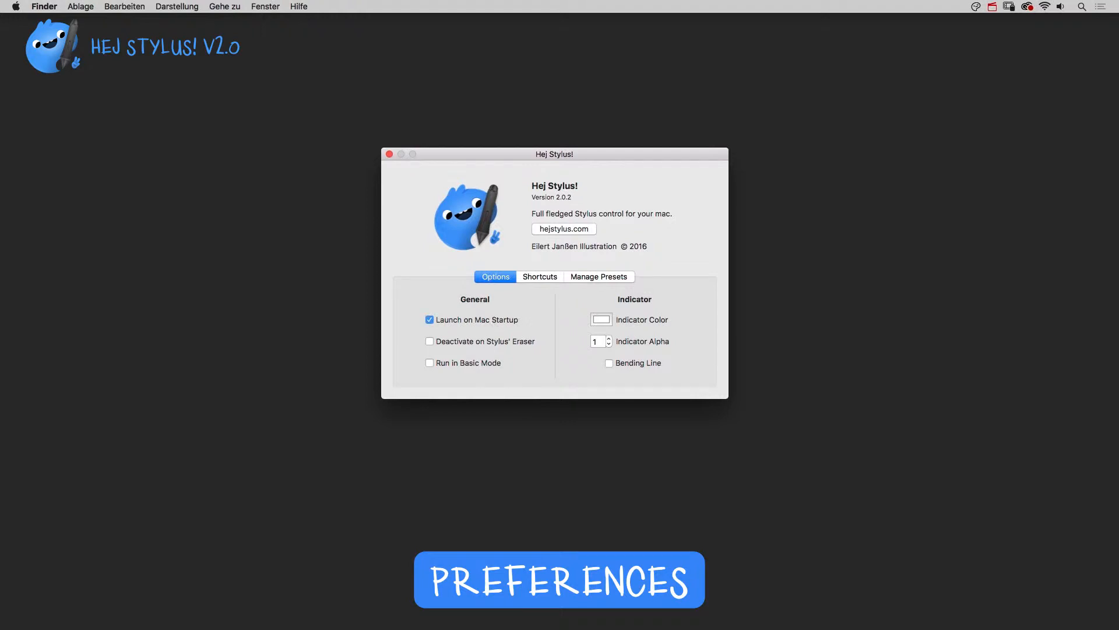
pyautogui.click(429, 341)
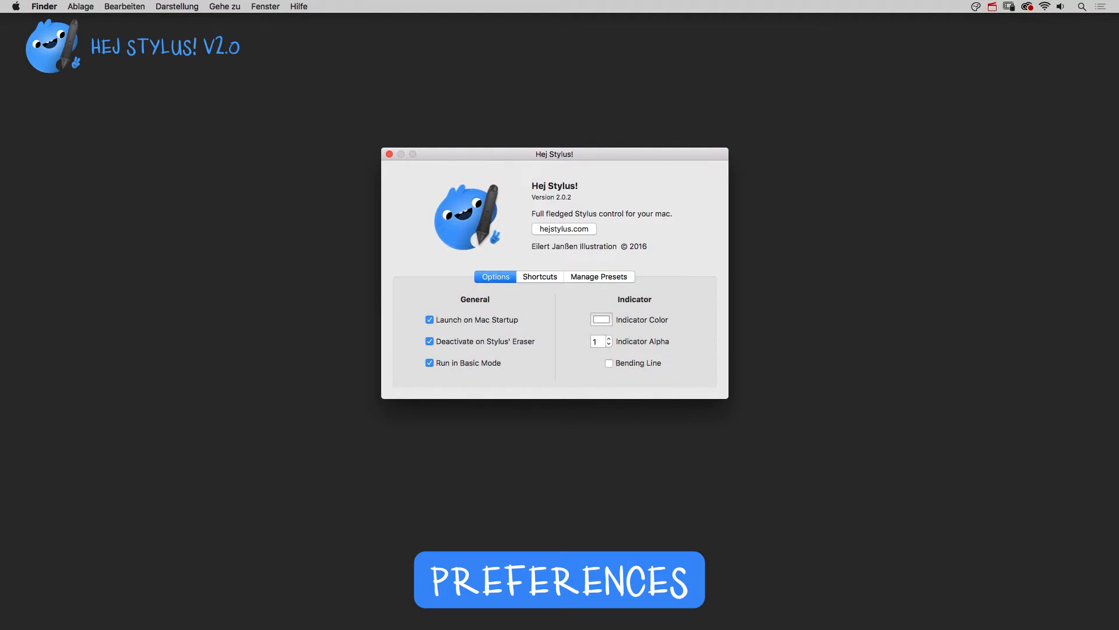
pyautogui.click(601, 320)
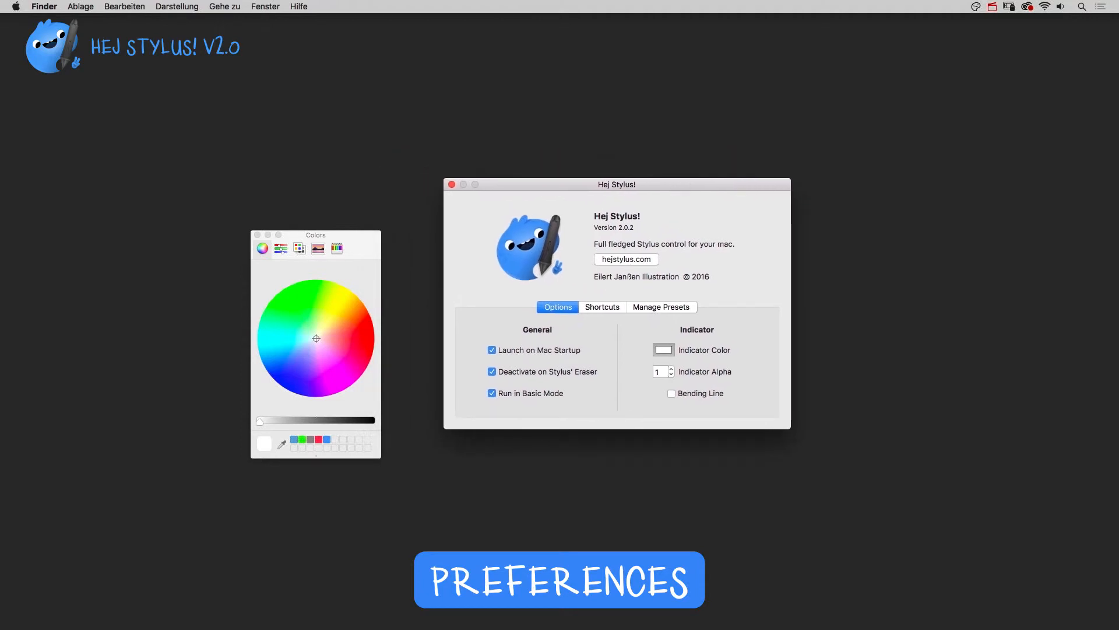
# - Toggle Bending Line on and back off, set Indicator Alpha to 0 and dismiss the Colors panel
pyautogui.click(672, 393)
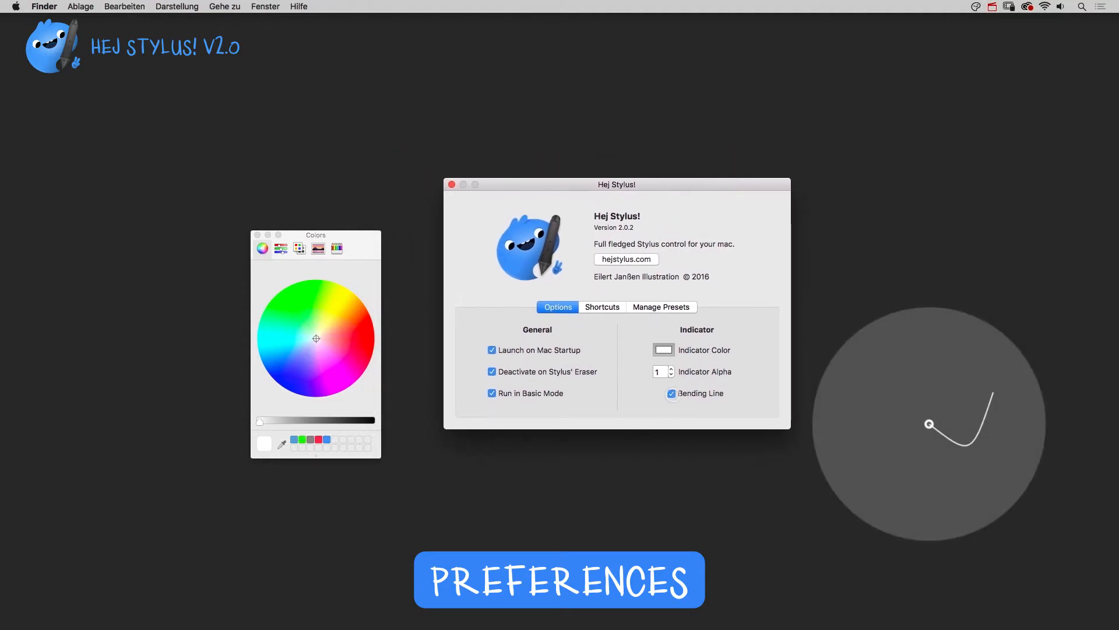
pyautogui.click(672, 393)
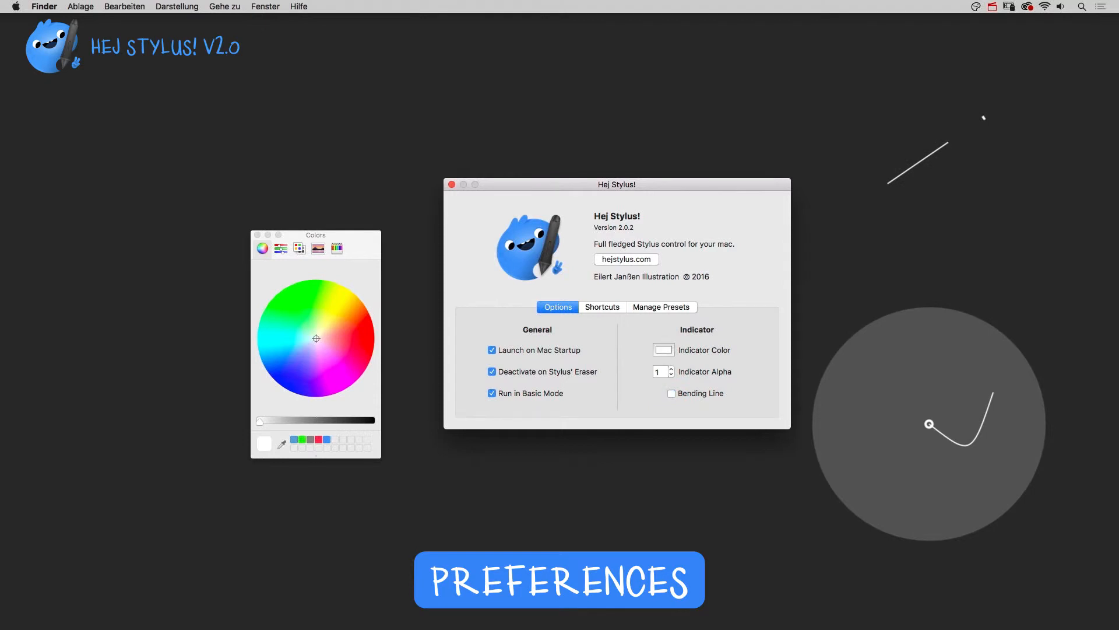
pyautogui.click(671, 374)
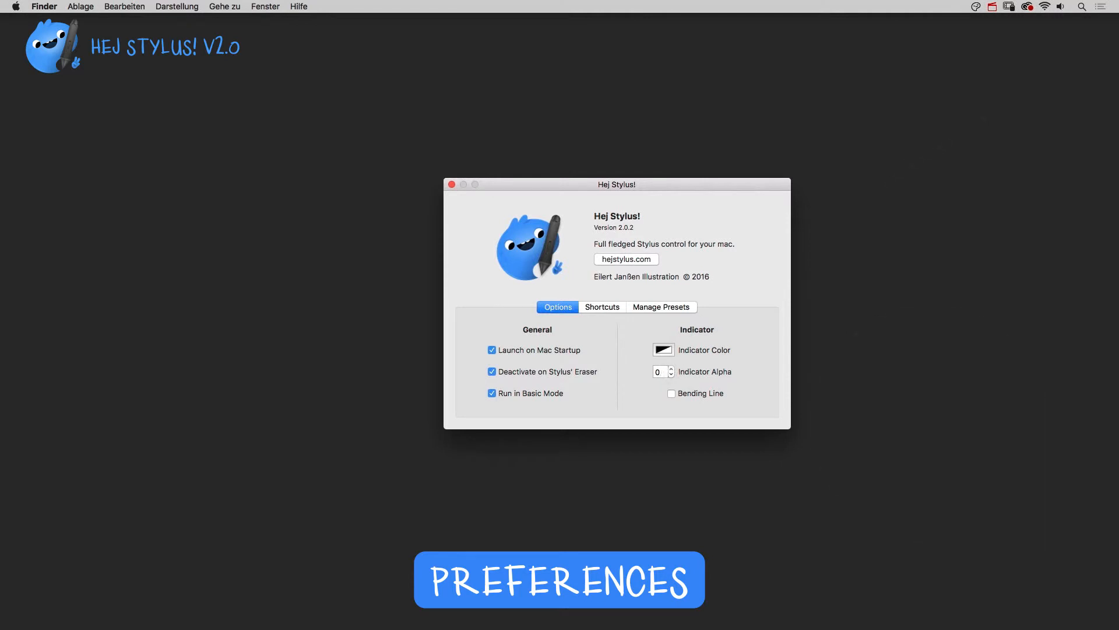
pyautogui.click(602, 306)
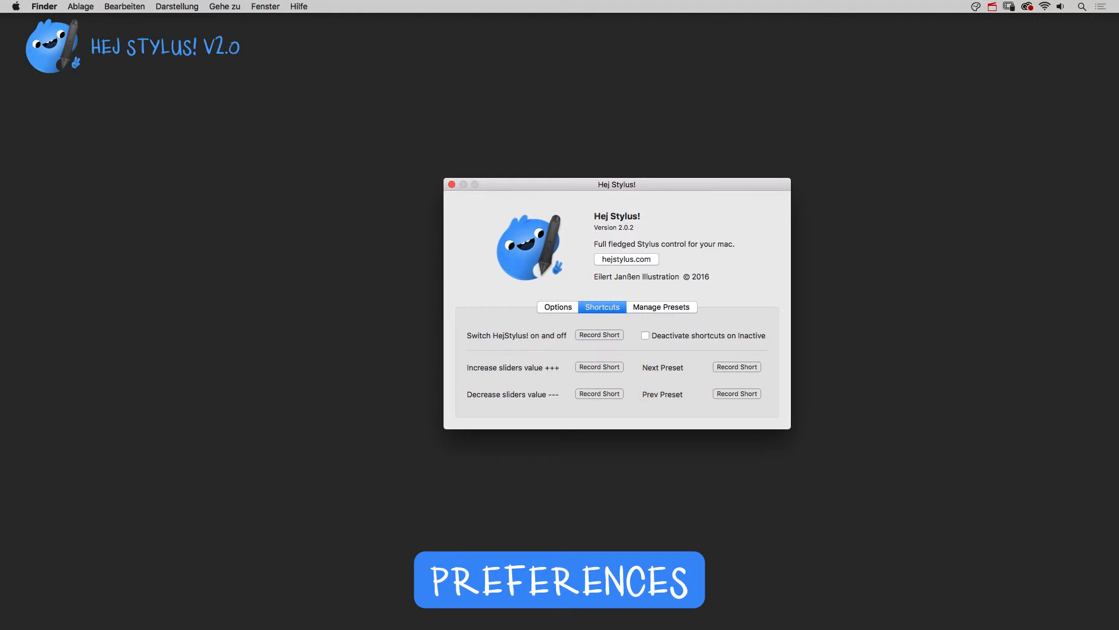
# - Enable Deactivate shortcuts on inactive and record the Switch HejStylus! on/off shortcut
pyautogui.click(645, 335)
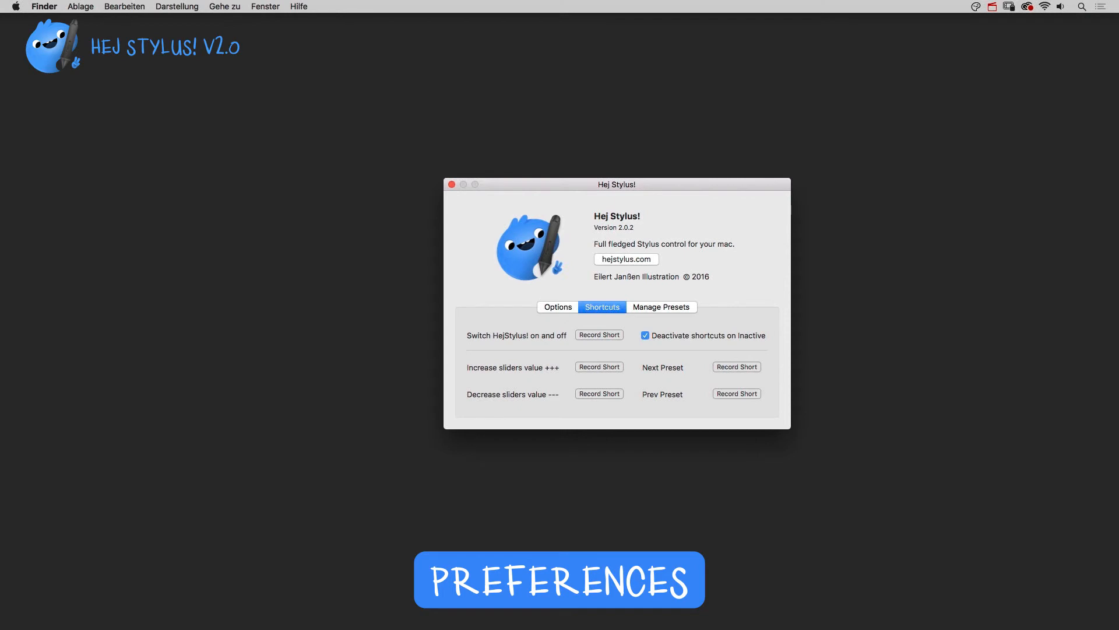
pyautogui.click(598, 335)
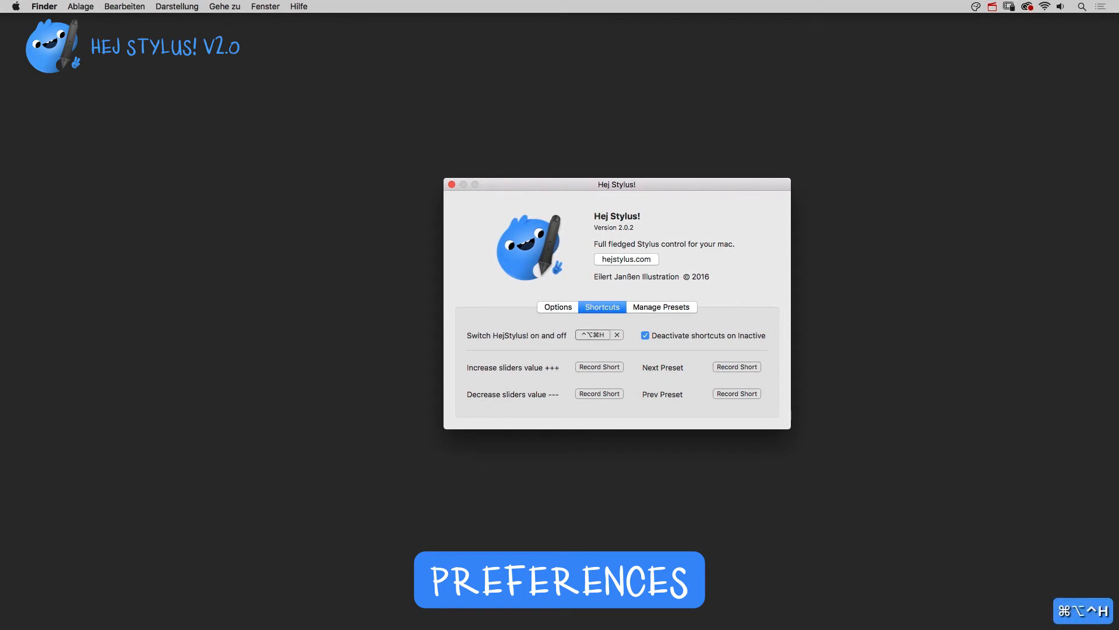
pyautogui.click(660, 307)
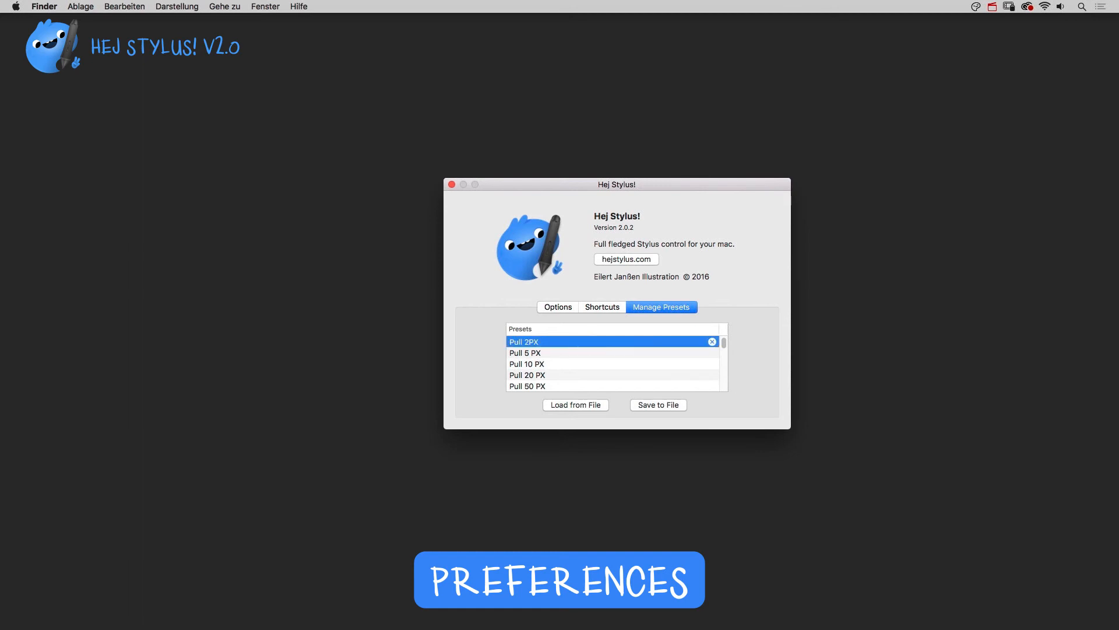
# - Leave the Pull 2PX preset's name unchanged, then delete the Pull 2PX preset
pyautogui.doubleClick(523, 341)
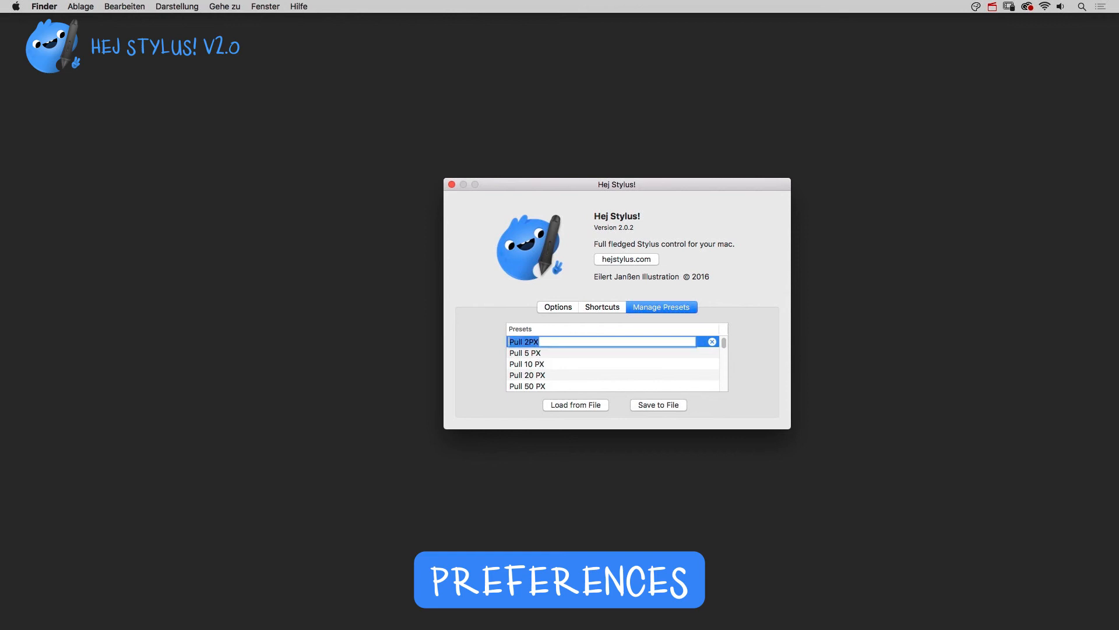
pyautogui.click(526, 352)
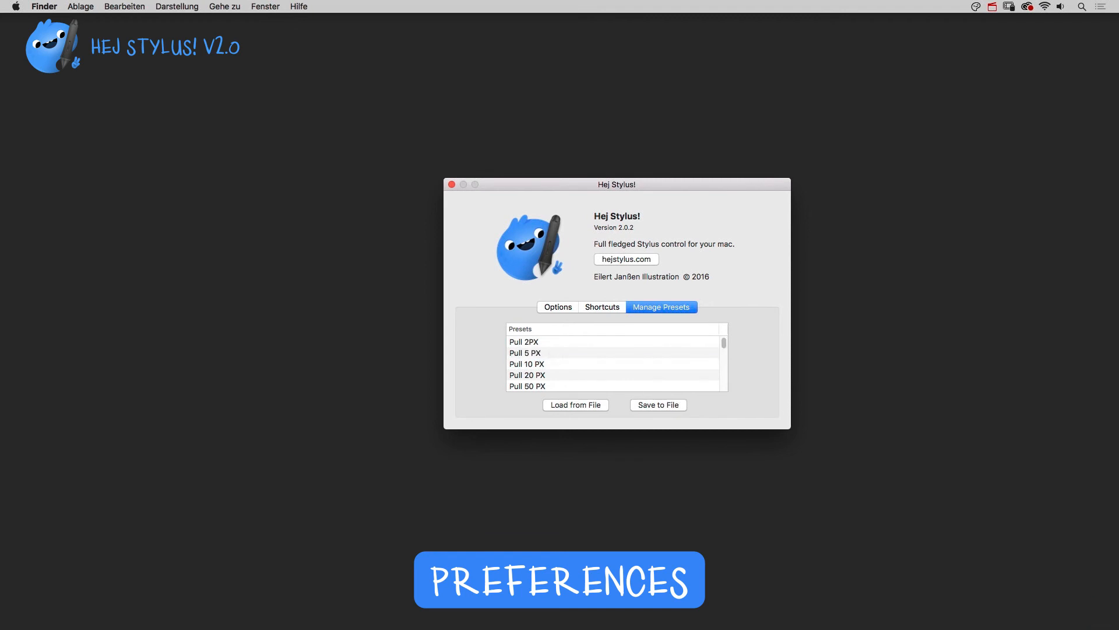
pyautogui.click(523, 342)
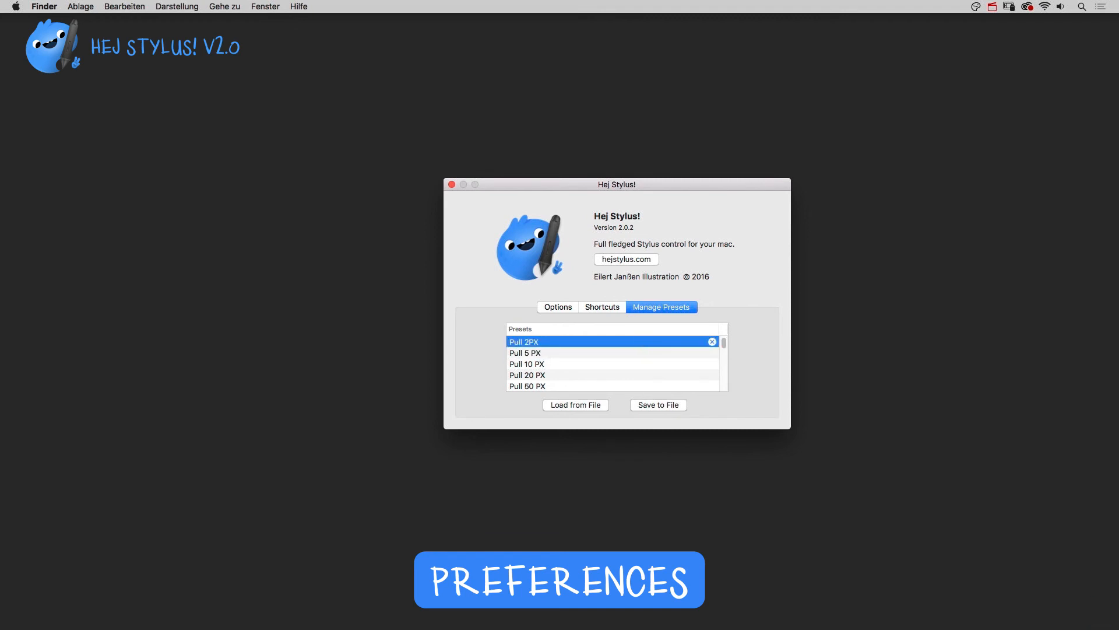
pyautogui.click(712, 342)
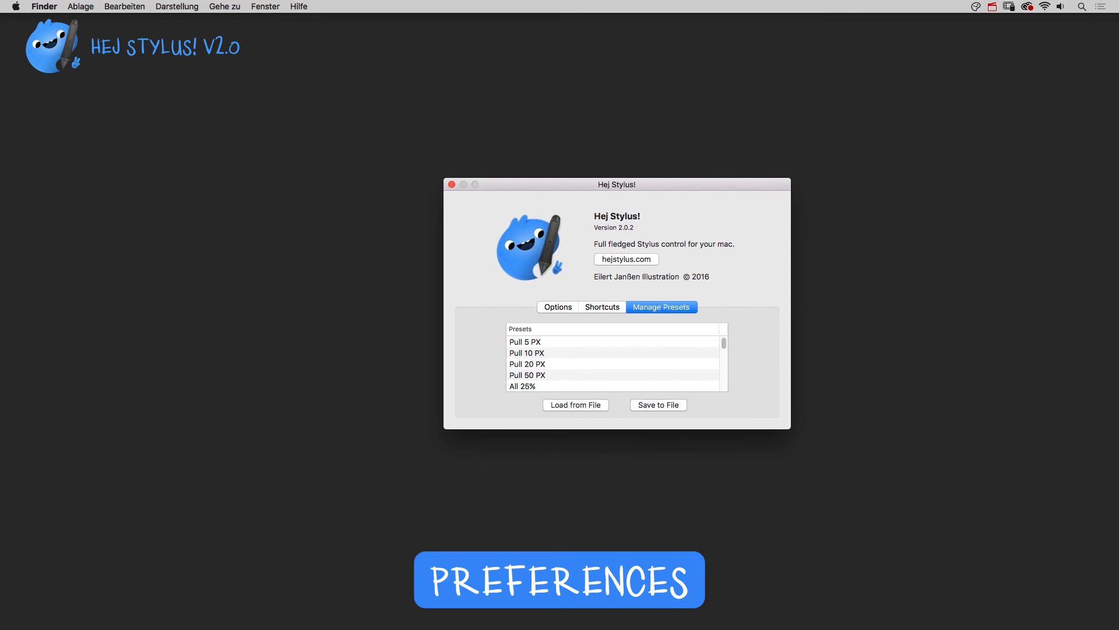
# - Close preferences and show the remaining presets under Load Preset in the menu bar item
pyautogui.click(451, 185)
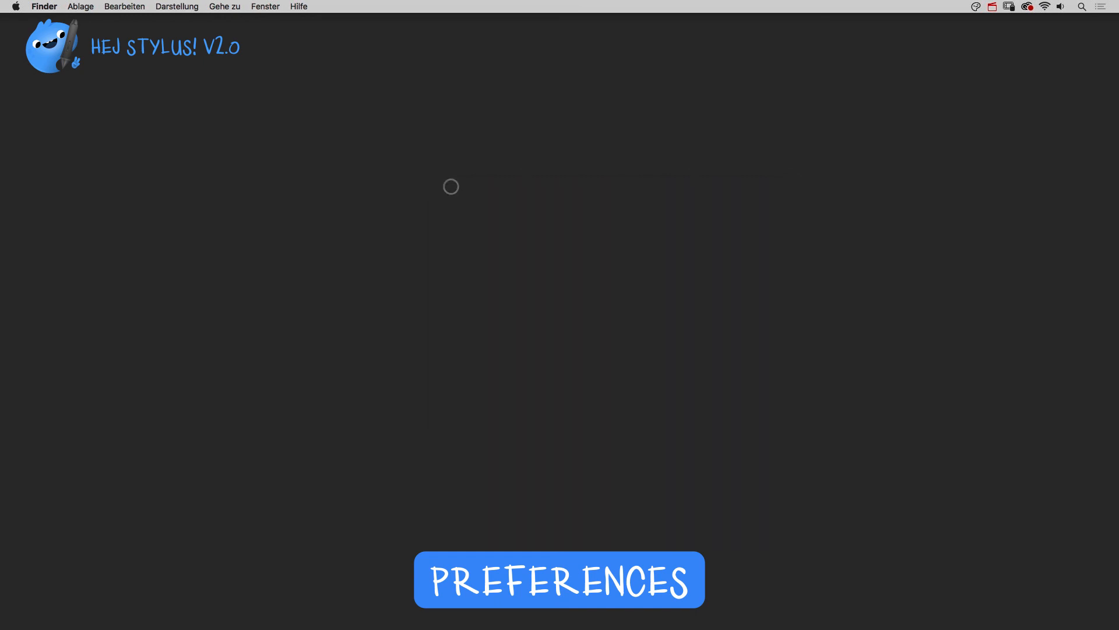
pyautogui.click(1000, 60)
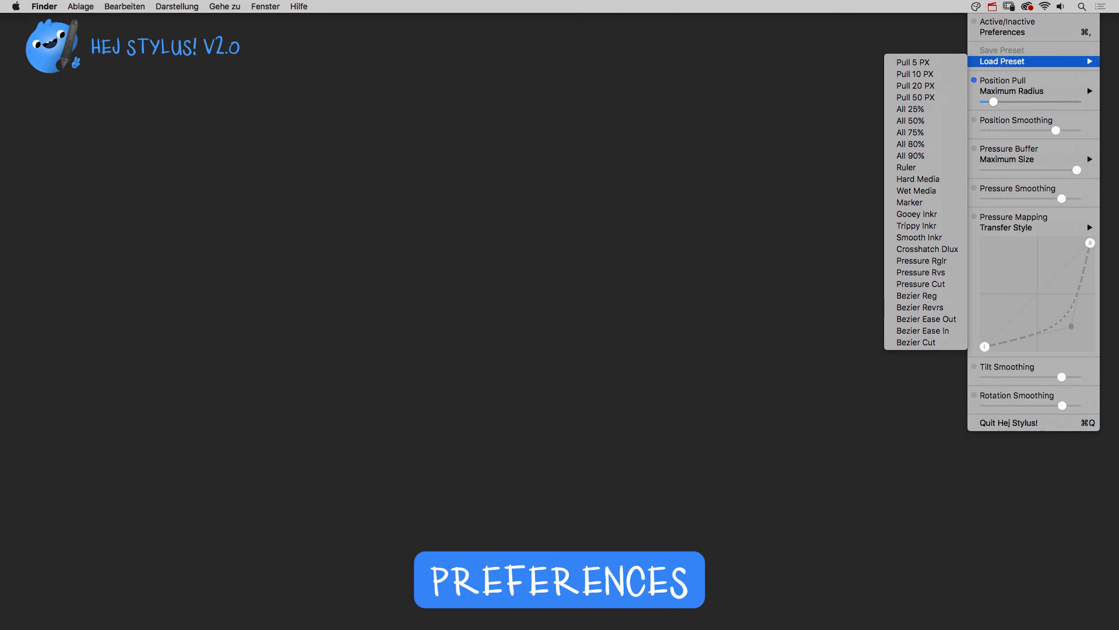